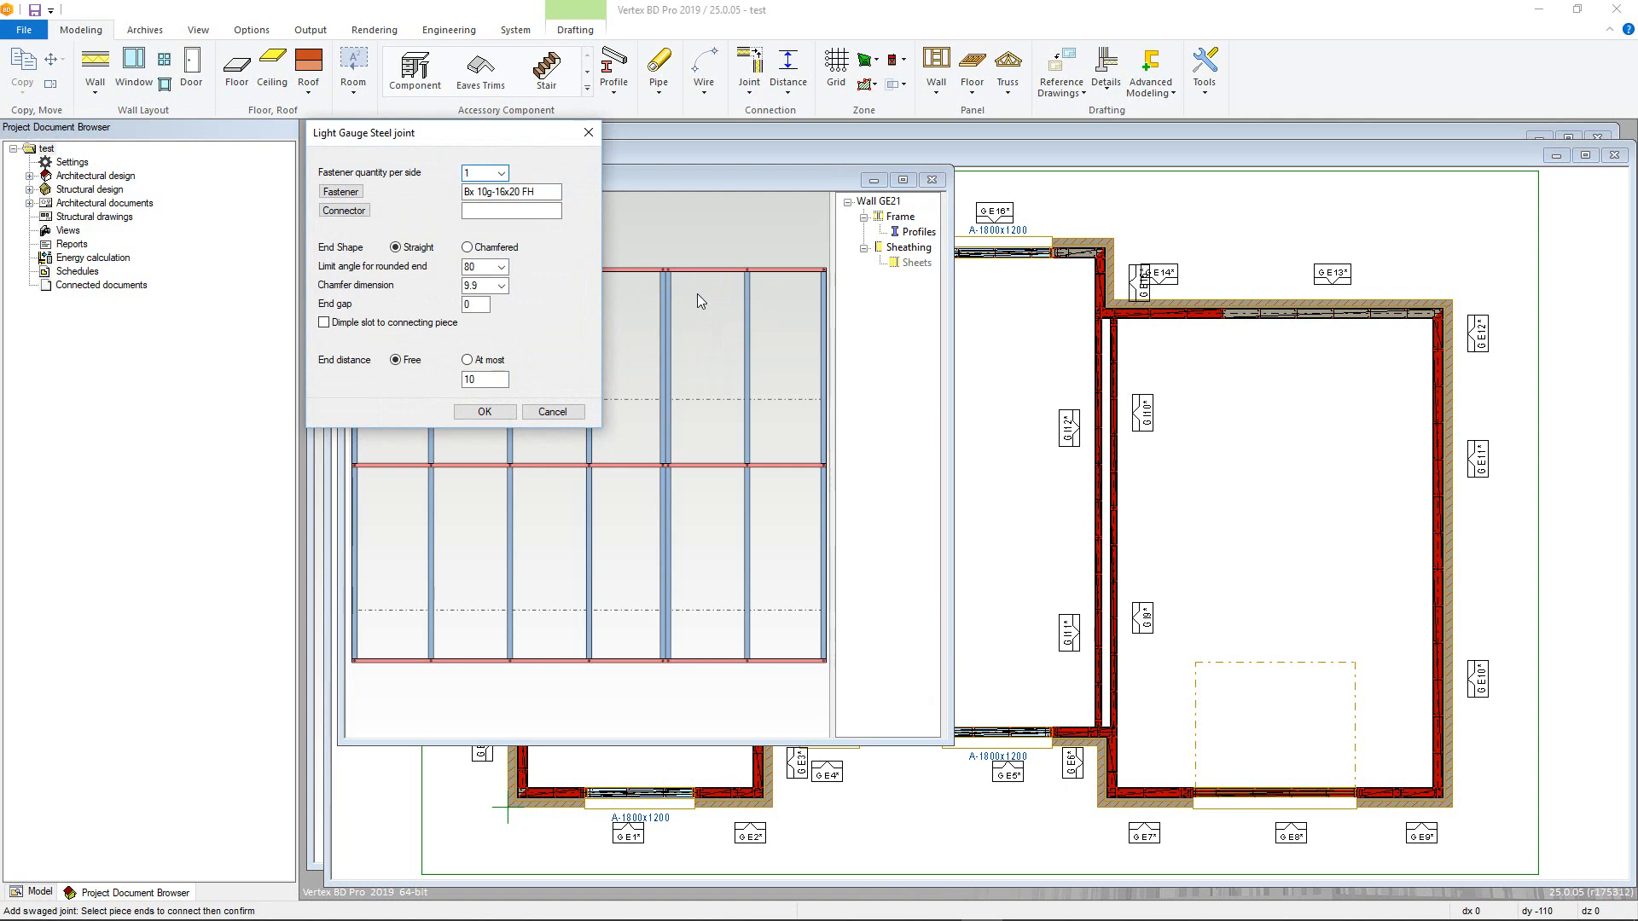
Step: Confirm the Light Gauge Steel joint's fastener and end shape settings for the swaged joint
left_click(748, 63)
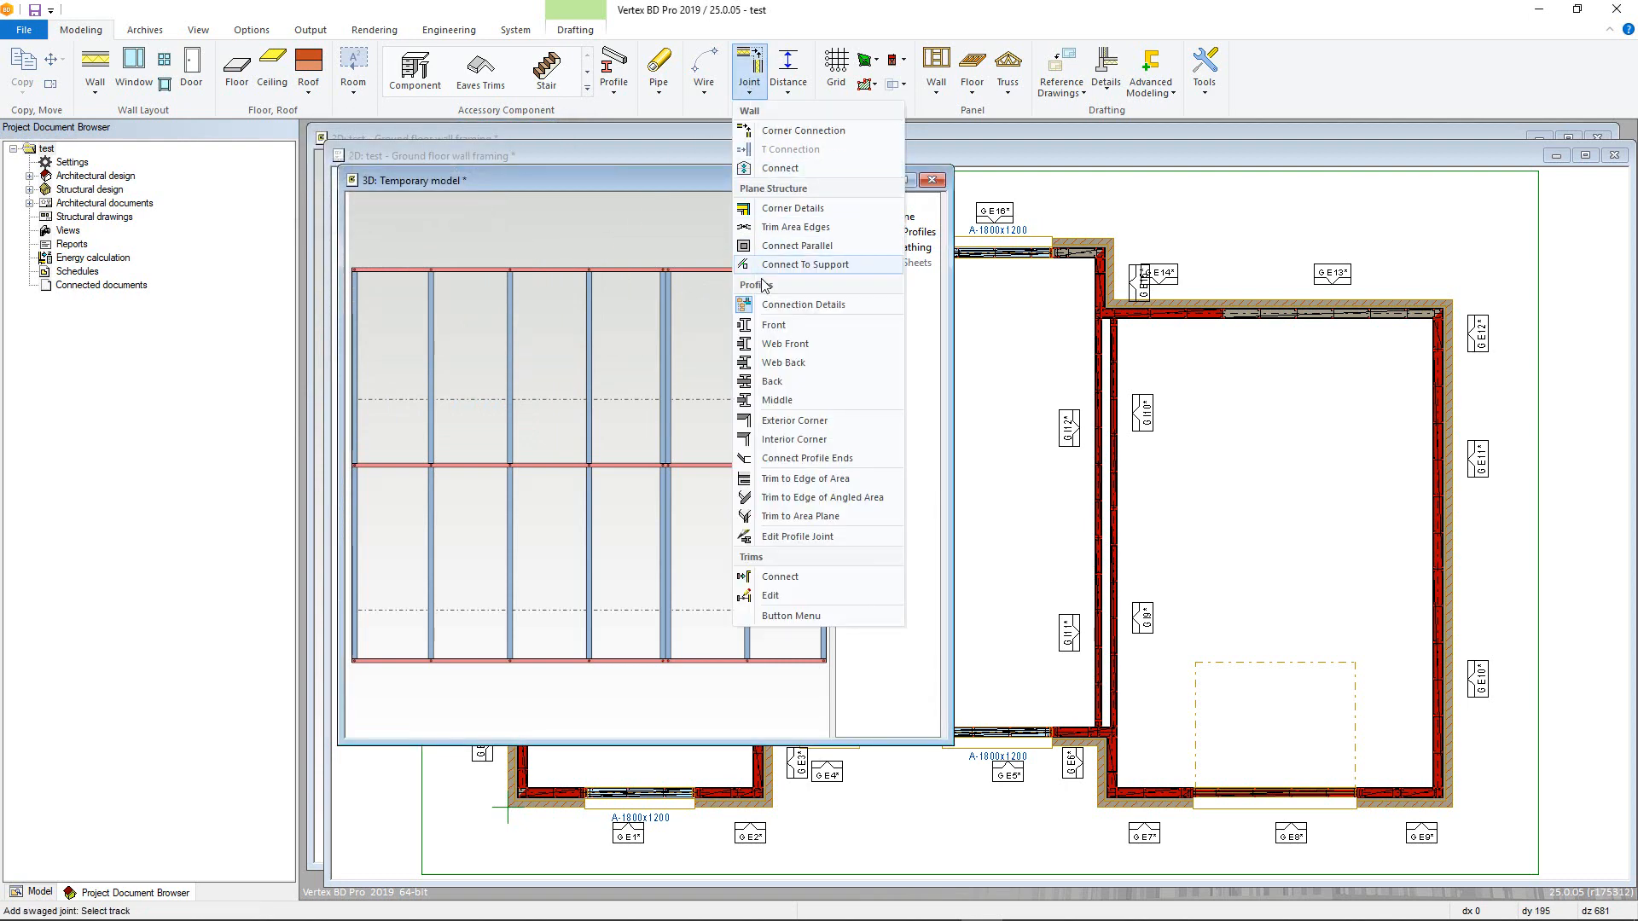